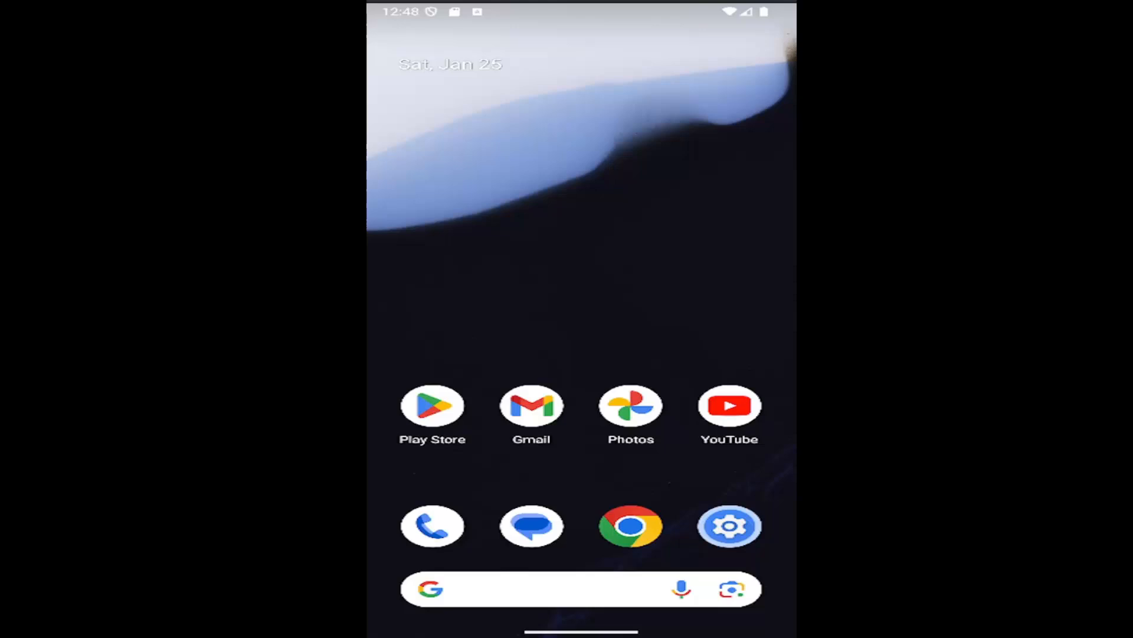
- Swipe up from the home screen to reveal the app drawer
{"action": "scroll", "scroll_direction": "up", "scroll_amount": 3}
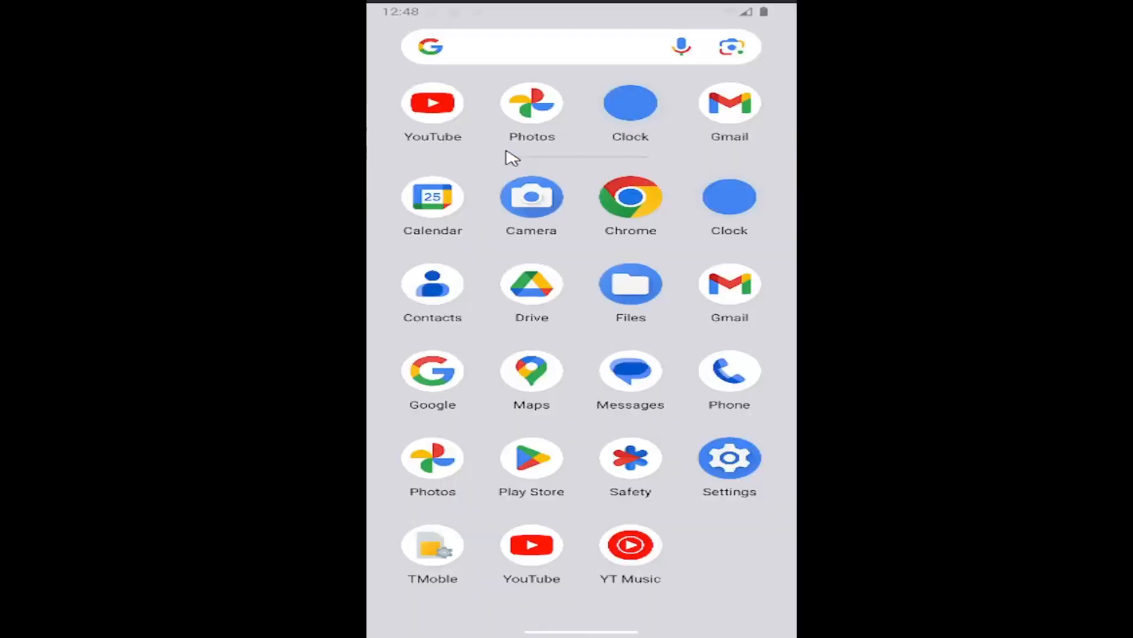
{"action": "mouse_move", "coordinate": [728, 458]}
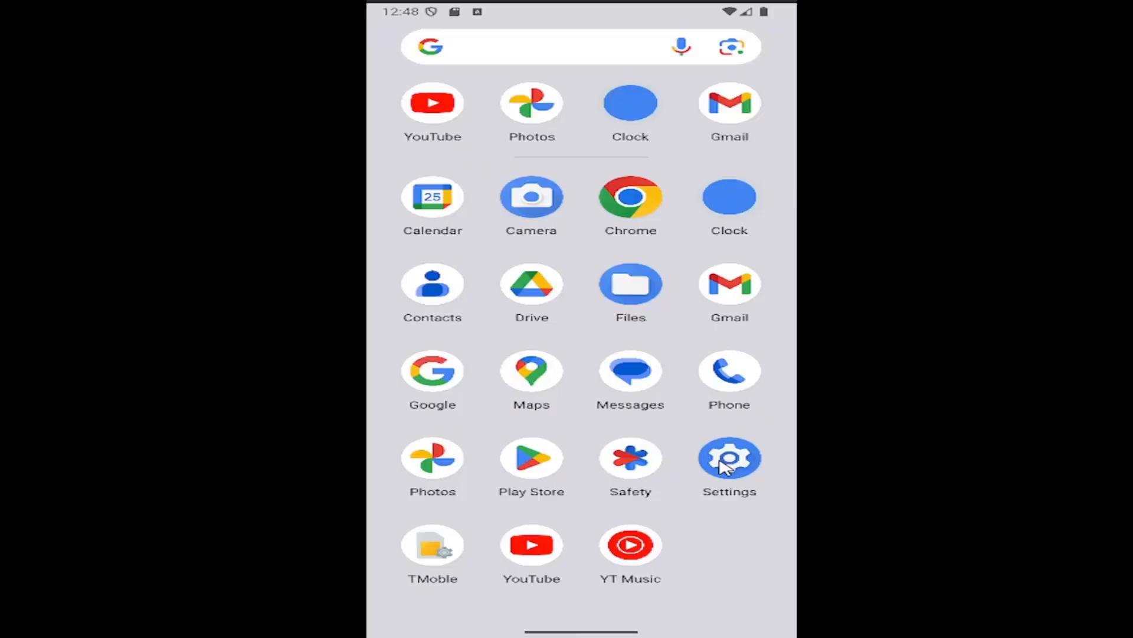
- Launch Settings and go to the Google services and preferences page
{"action": "left_click", "coordinate": [728, 456]}
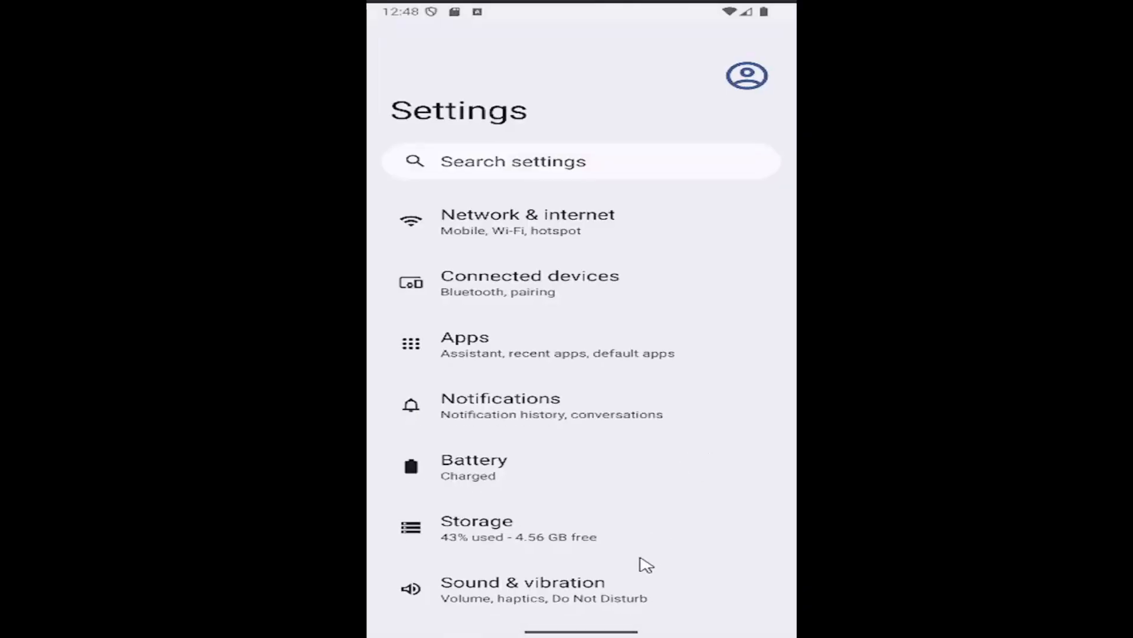
{"action": "scroll", "scroll_direction": "down", "scroll_amount": 3}
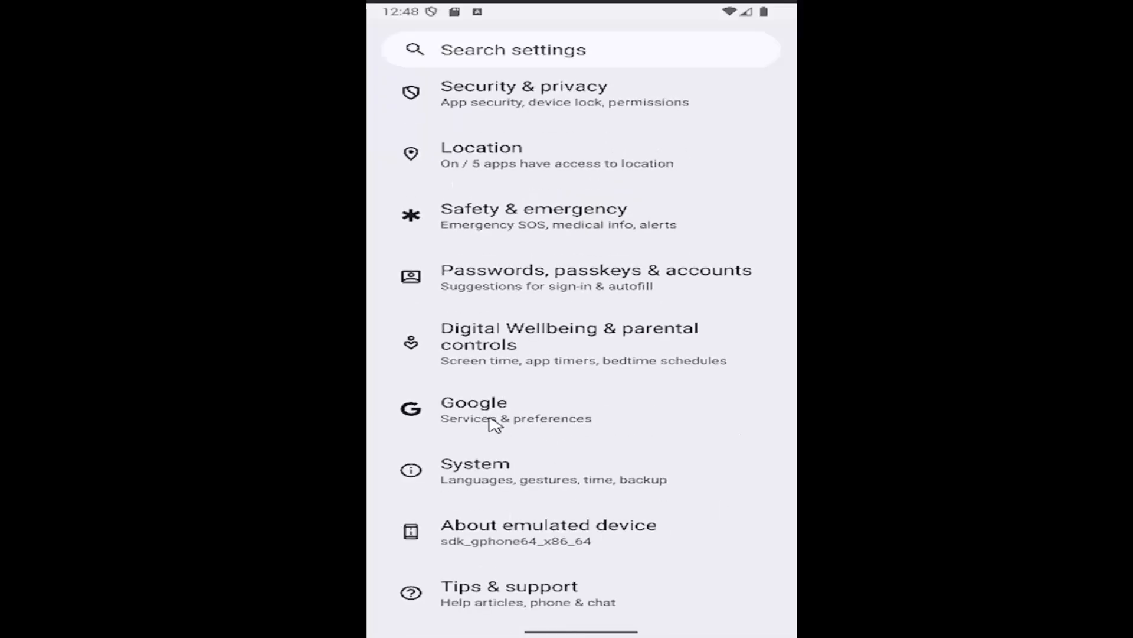
{"action": "left_click", "coordinate": [474, 409]}
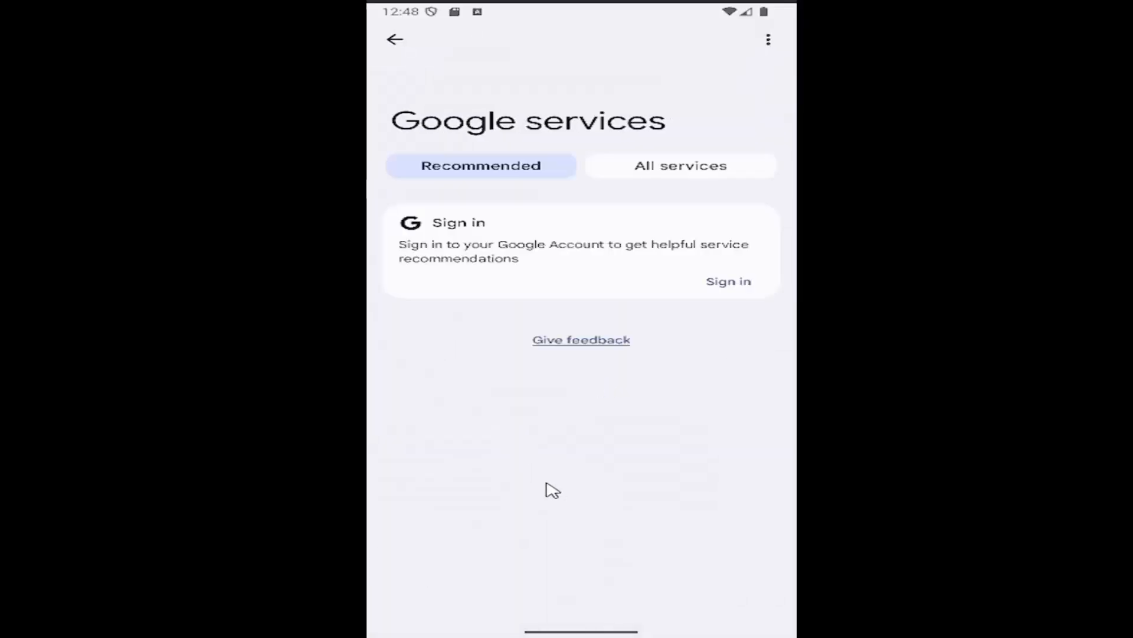
{"action": "mouse_move", "coordinate": [658, 172]}
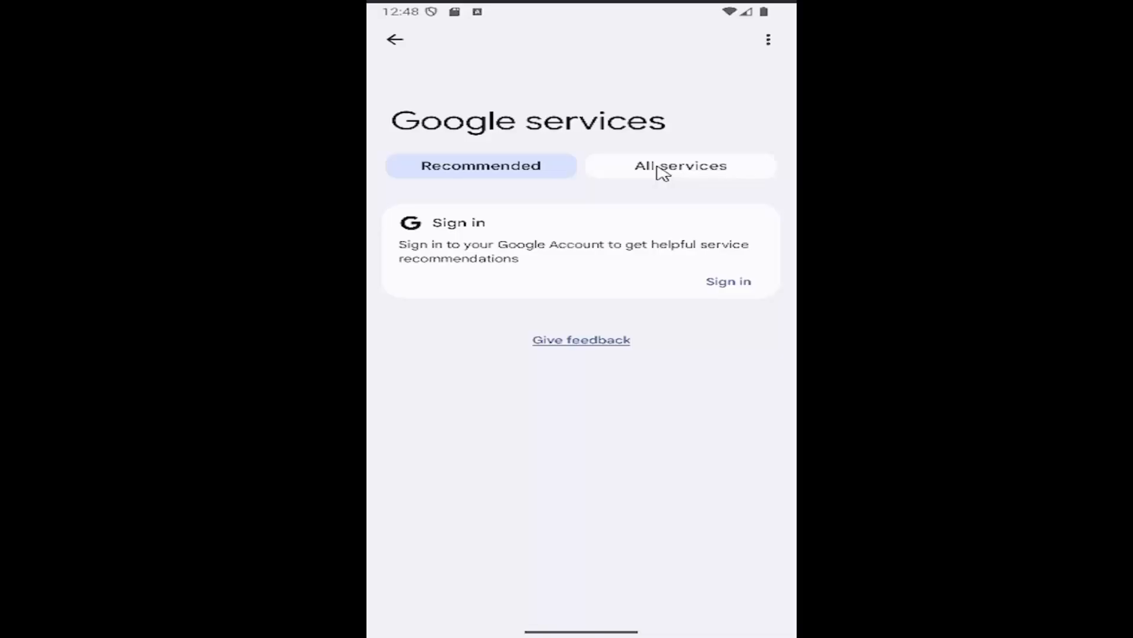
- Switch to the All services tab of Google services
{"action": "left_click", "coordinate": [680, 165]}
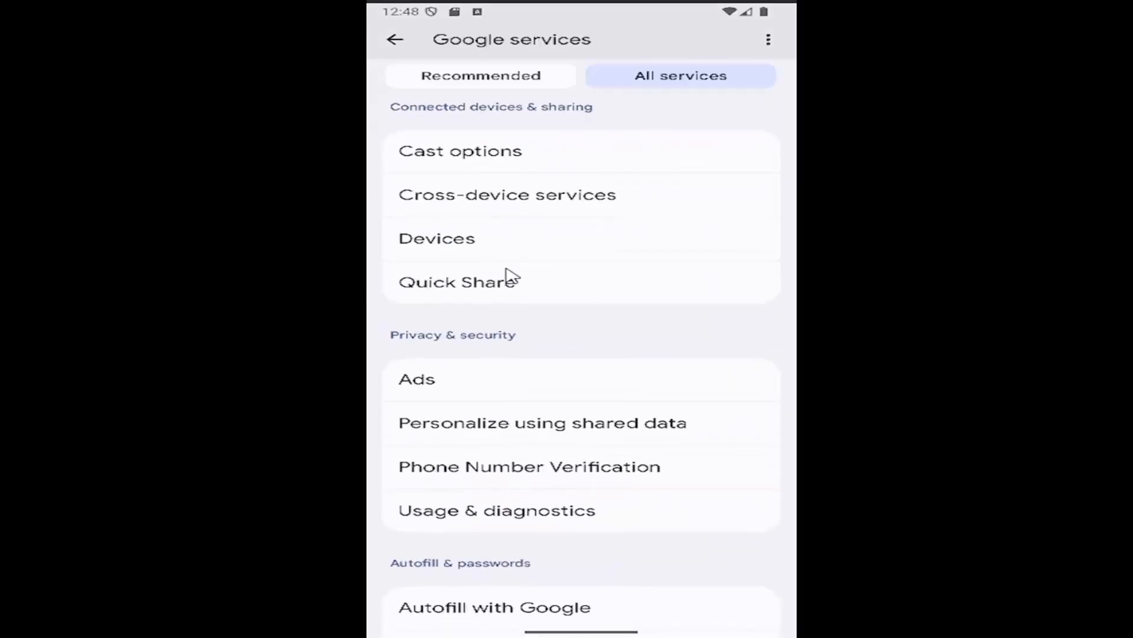
{"action": "mouse_move", "coordinate": [463, 342]}
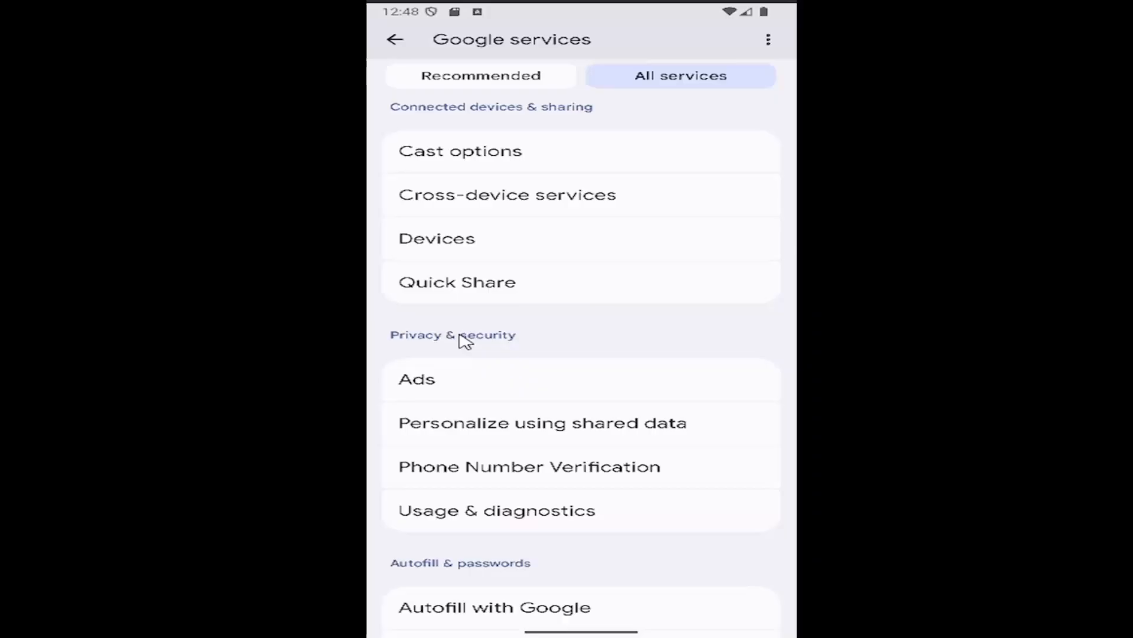
{"action": "mouse_move", "coordinate": [444, 430]}
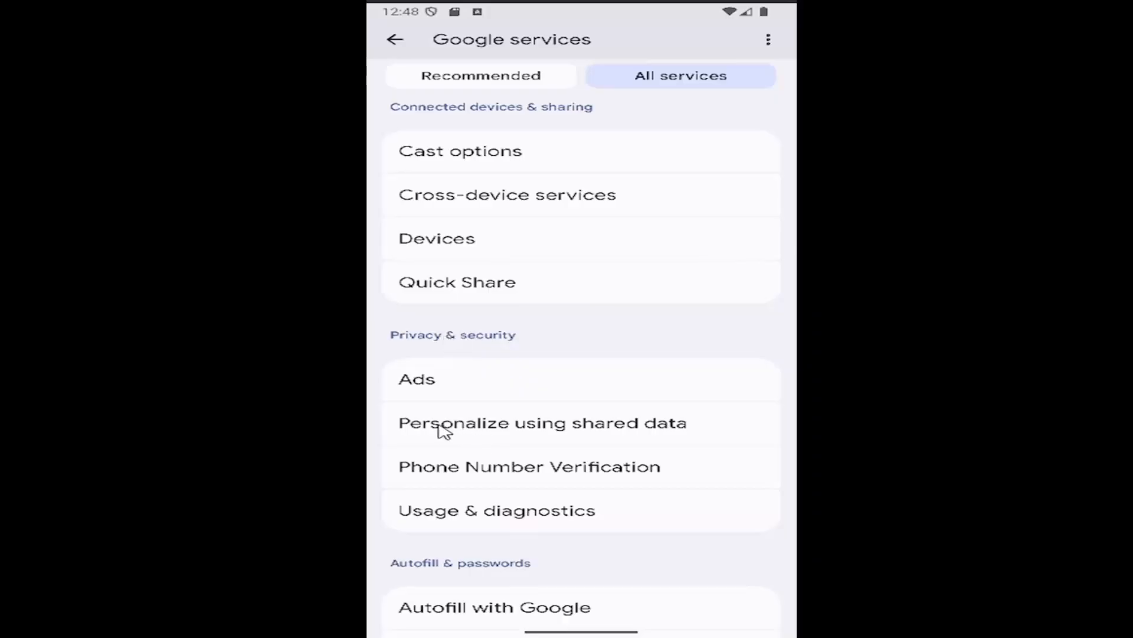
{"action": "mouse_move", "coordinate": [522, 427]}
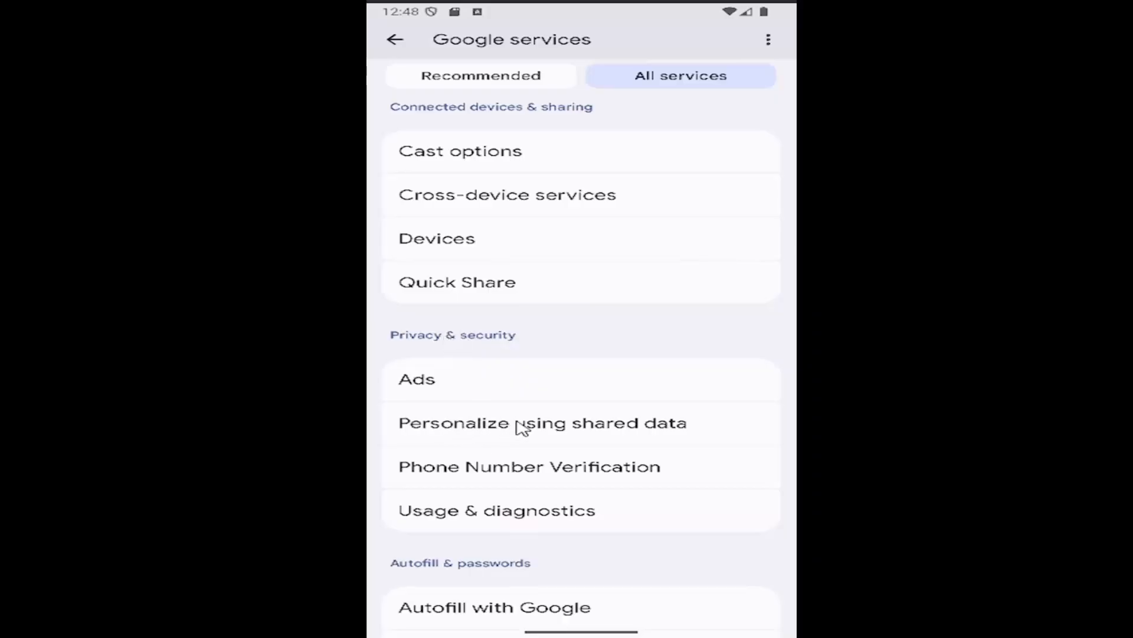
{"action": "mouse_move", "coordinate": [501, 430]}
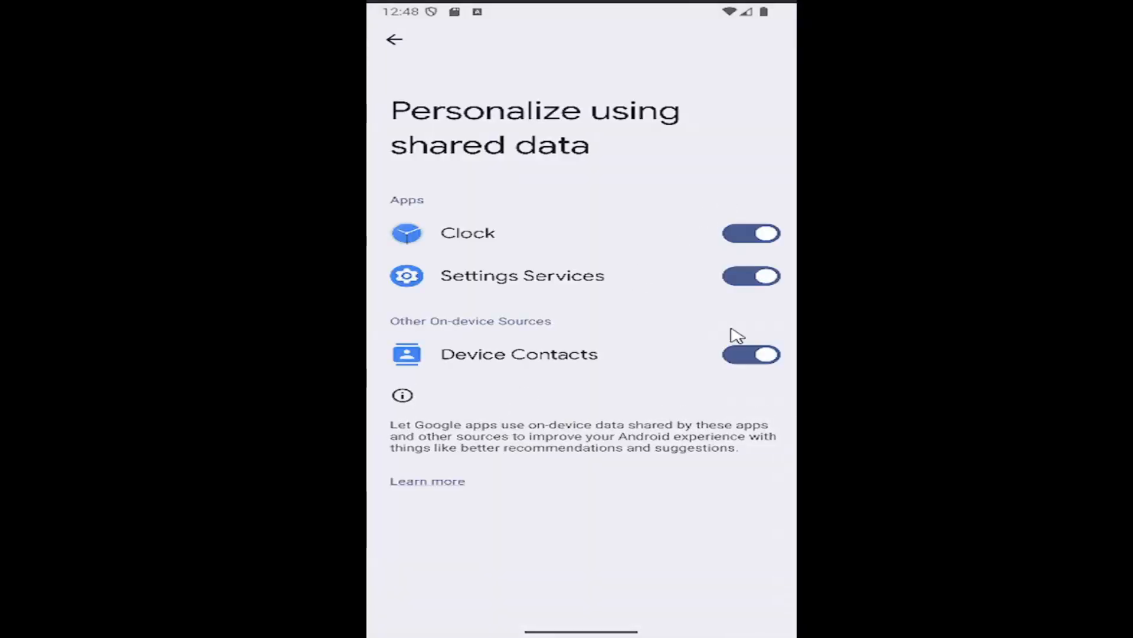
{"action": "mouse_move", "coordinate": [747, 168]}
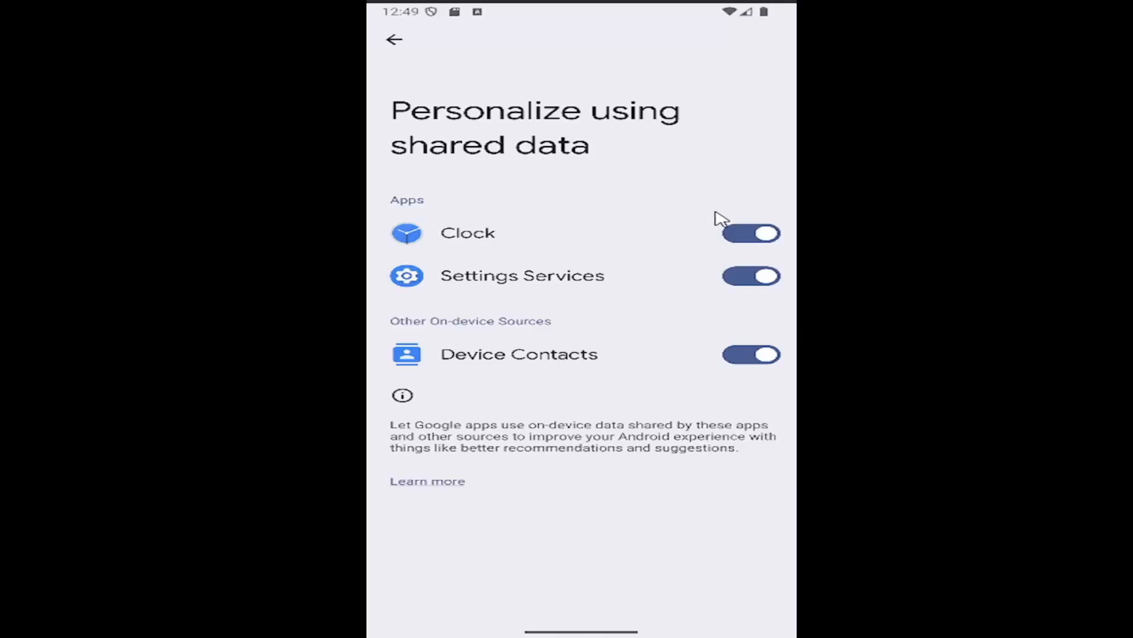
- Toggle Clock's shared-data personalization off, then back on
{"action": "left_click", "coordinate": [751, 233]}
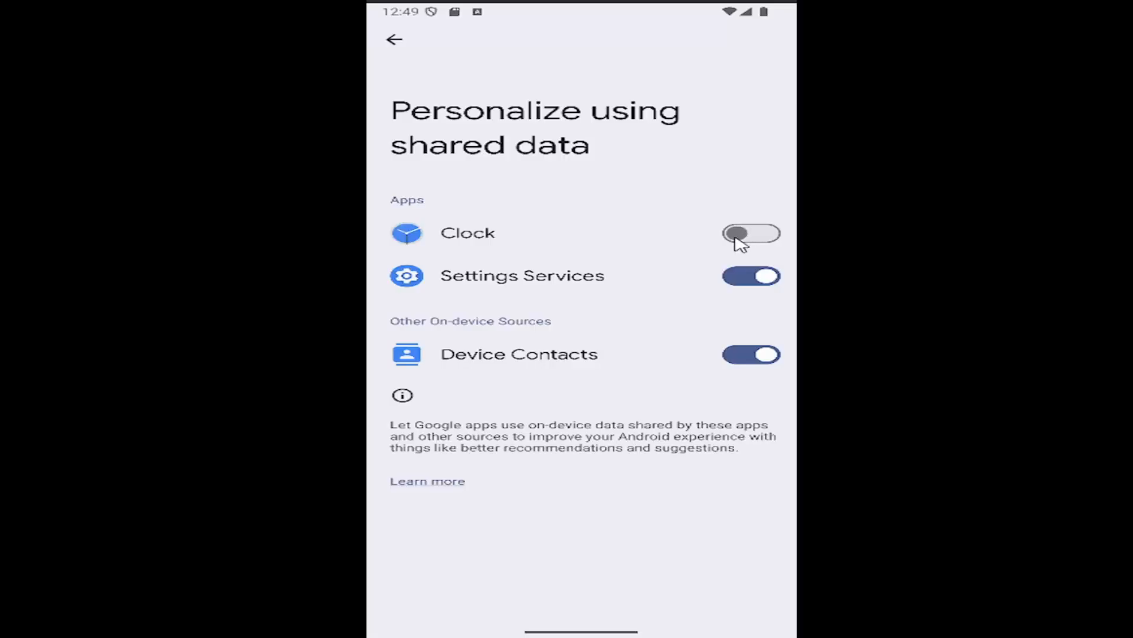
{"action": "left_click", "coordinate": [750, 233]}
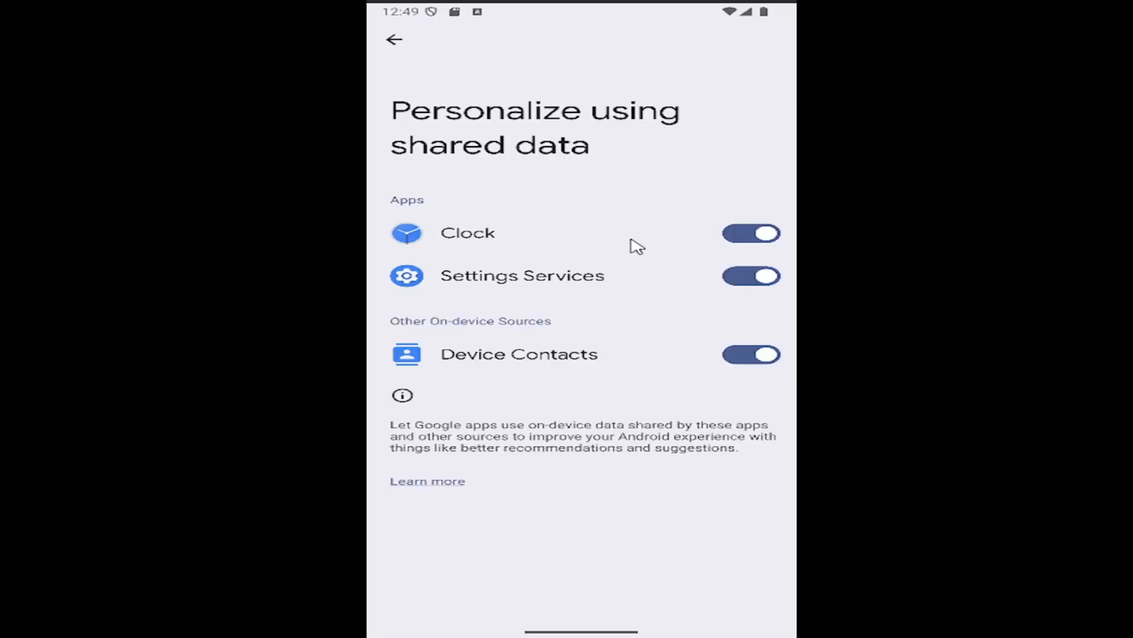
{"action": "mouse_move", "coordinate": [665, 141]}
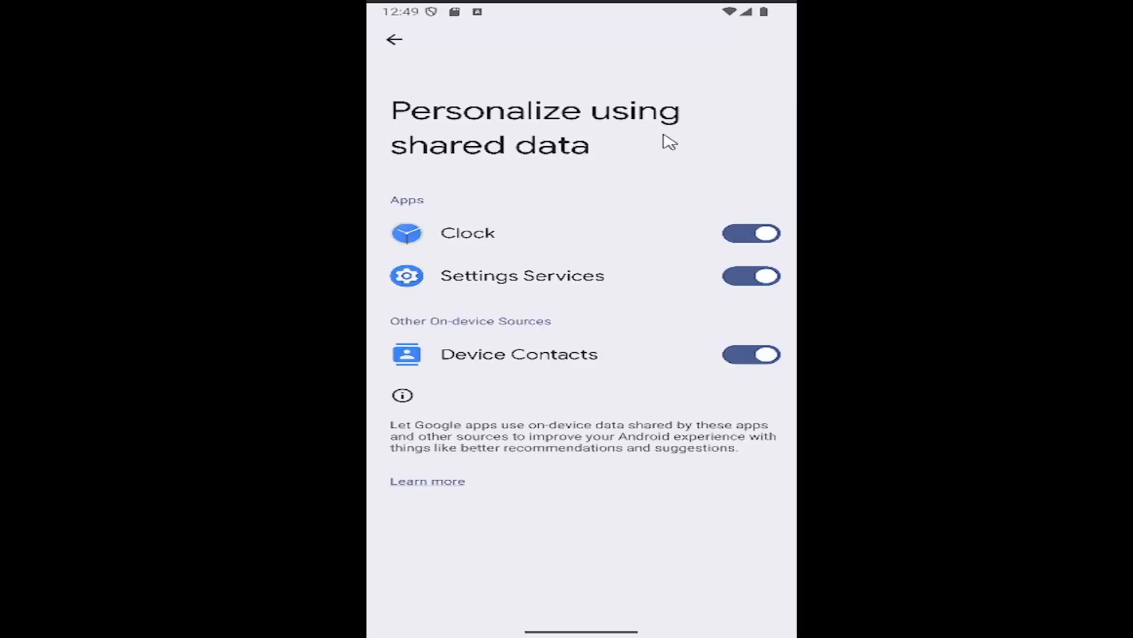
{"action": "mouse_move", "coordinate": [653, 130]}
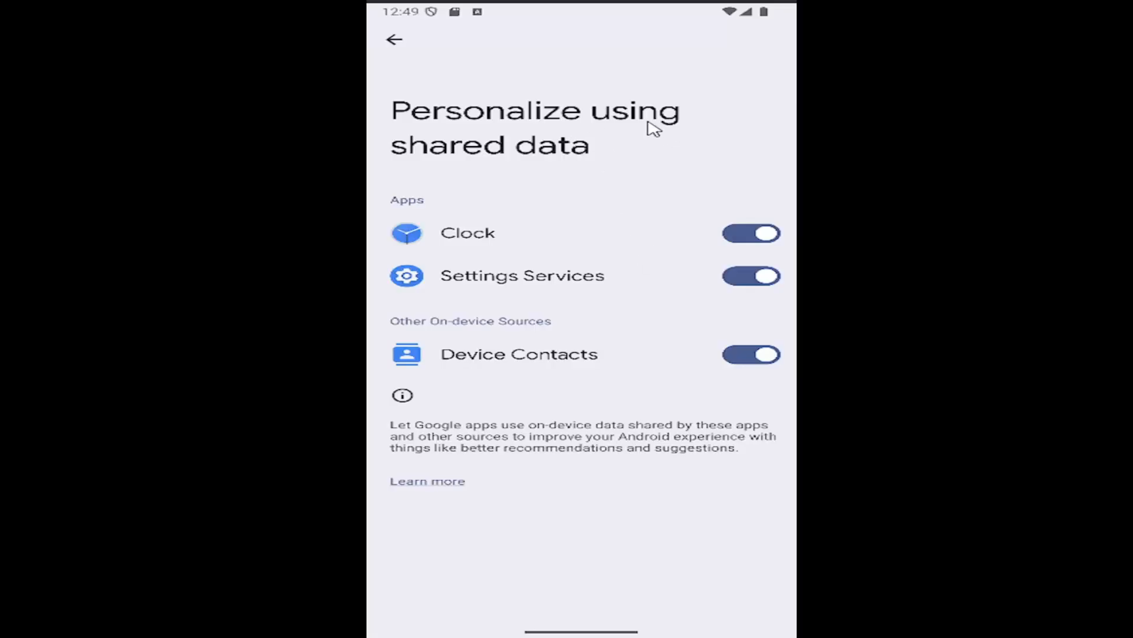
- Go back twice, through Google services, to the main Settings page
{"action": "left_click", "coordinate": [395, 39]}
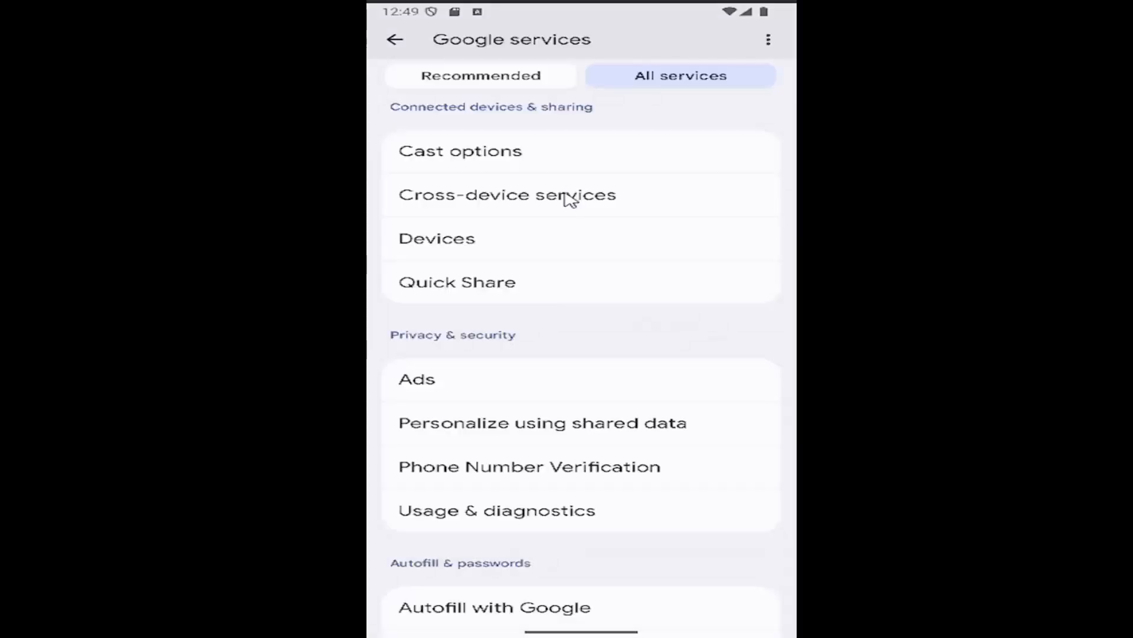
{"action": "left_click", "coordinate": [394, 39]}
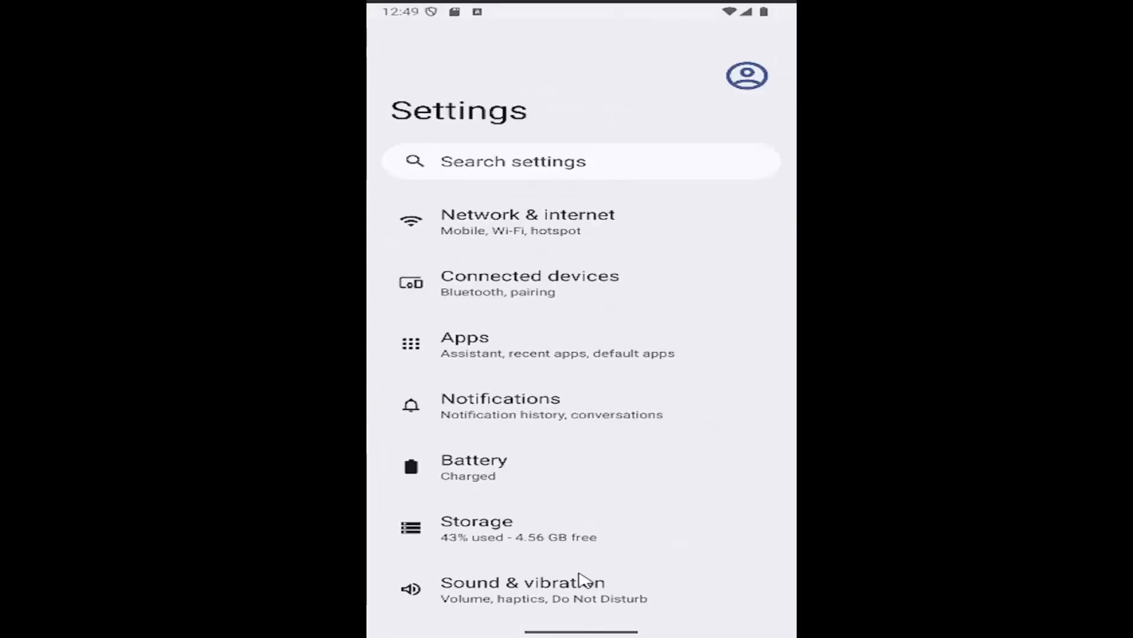